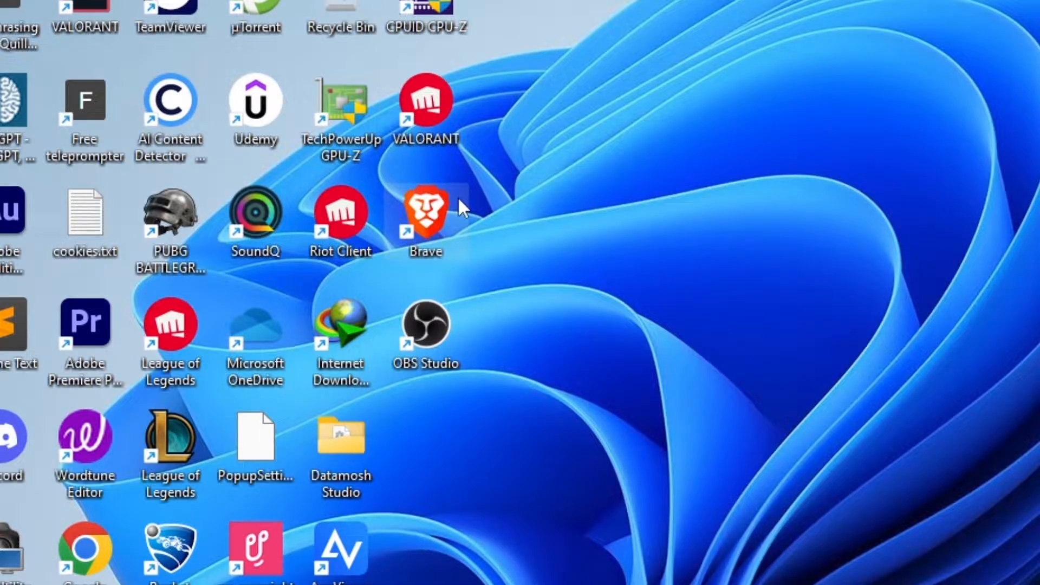
pyautogui.moveTo(556, 216)
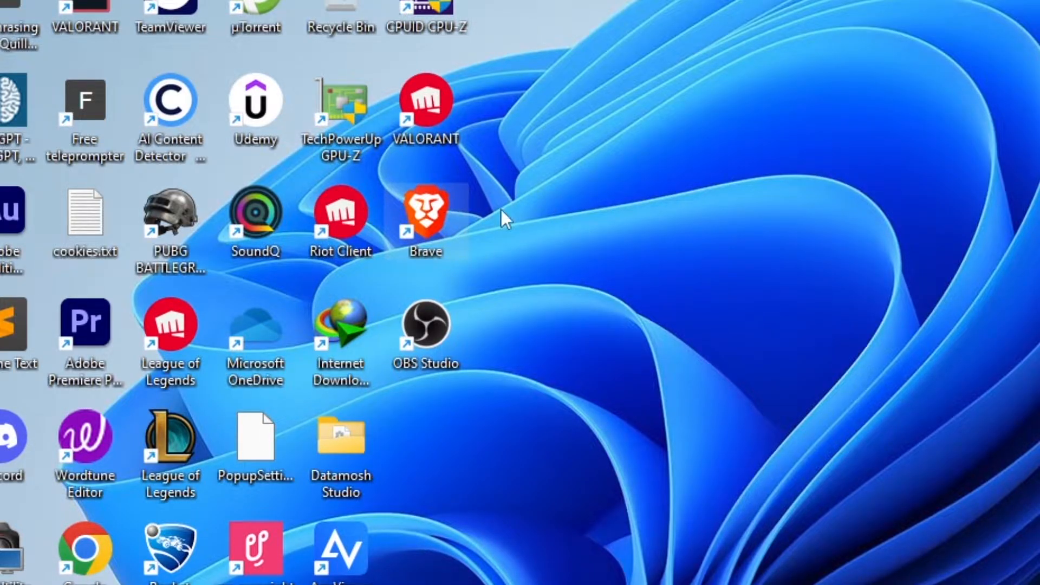
# - Launch Chrome, reach brave.com's download page and download Brave for Windows 64-bit
pyautogui.rightClick(425, 212)
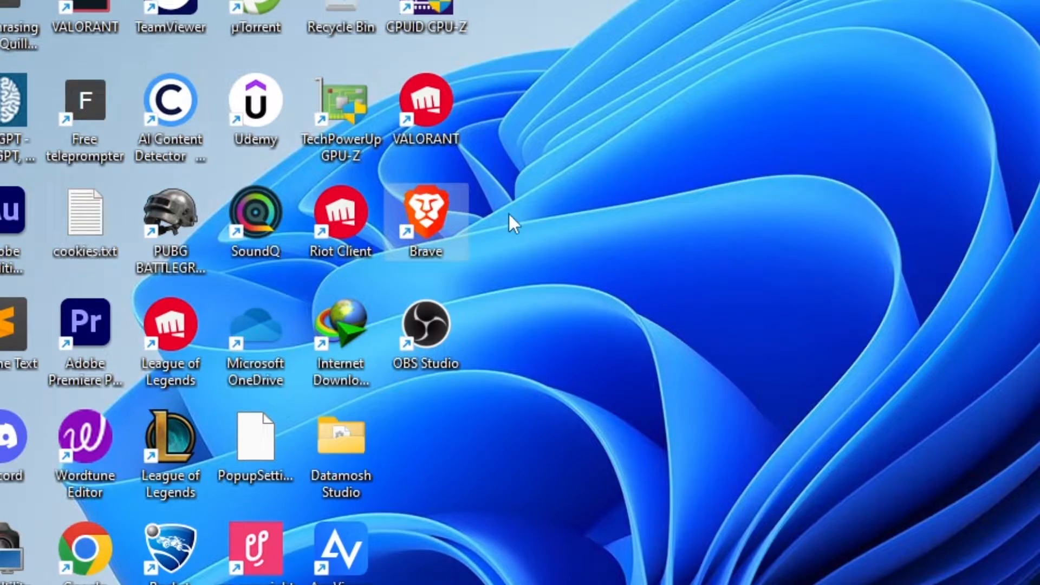
pyautogui.rightClick(424, 219)
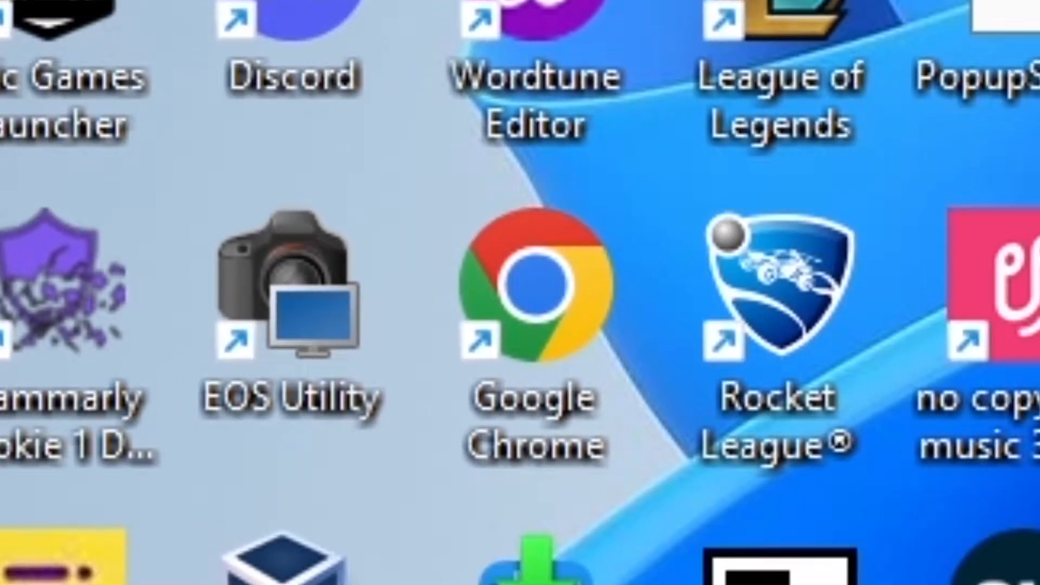
pyautogui.doubleClick(537, 294)
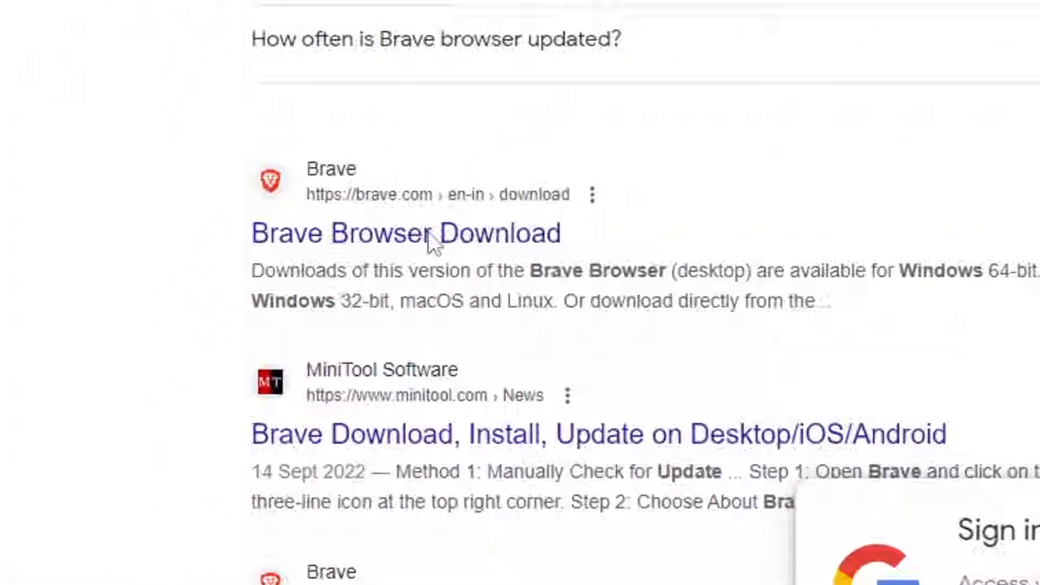
pyautogui.click(404, 233)
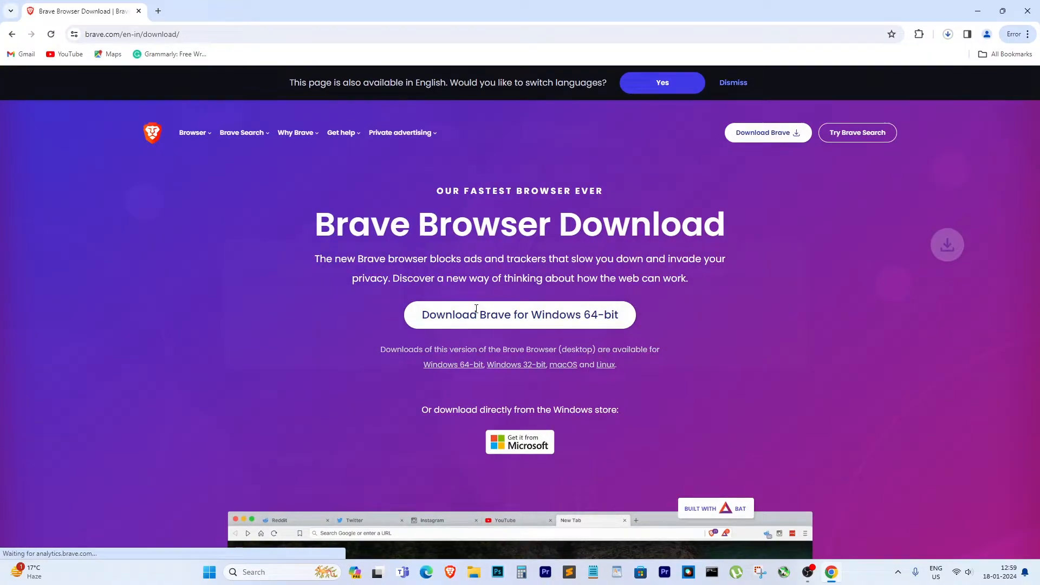
pyautogui.click(519, 314)
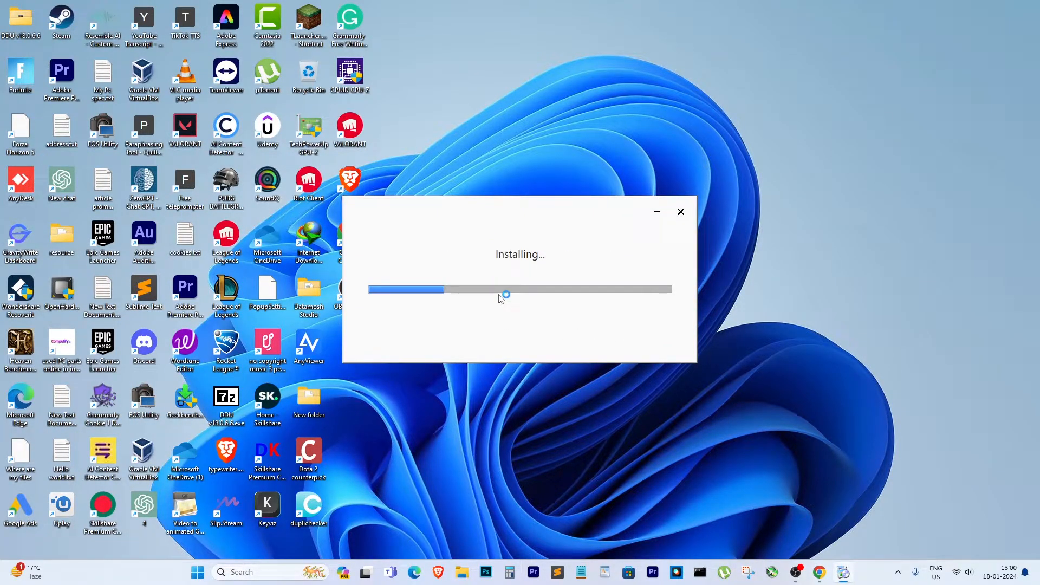
pyautogui.moveTo(498, 296)
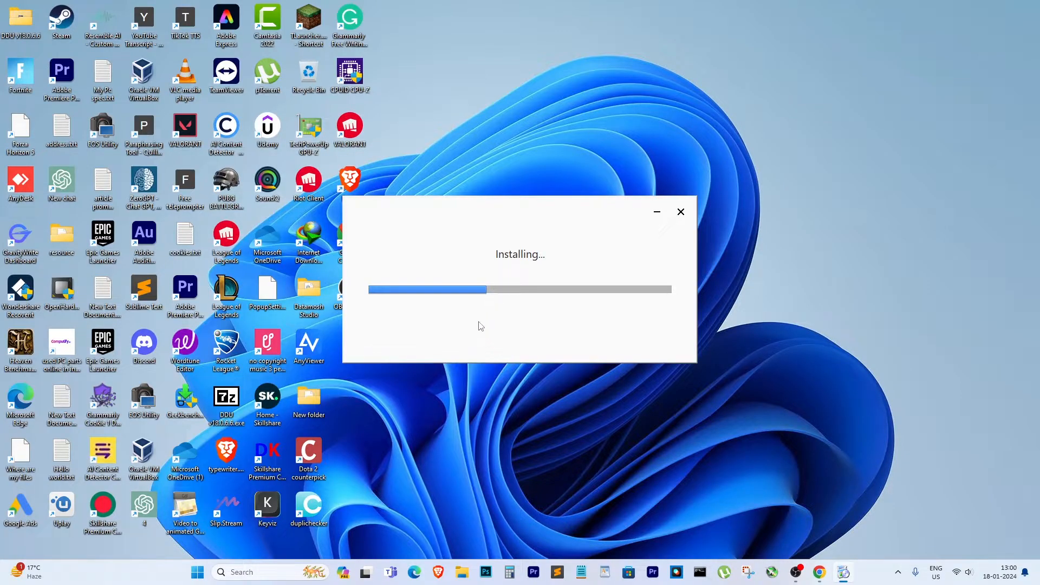
# - Wait in the Brave installer window while installation completes
pyautogui.click(680, 212)
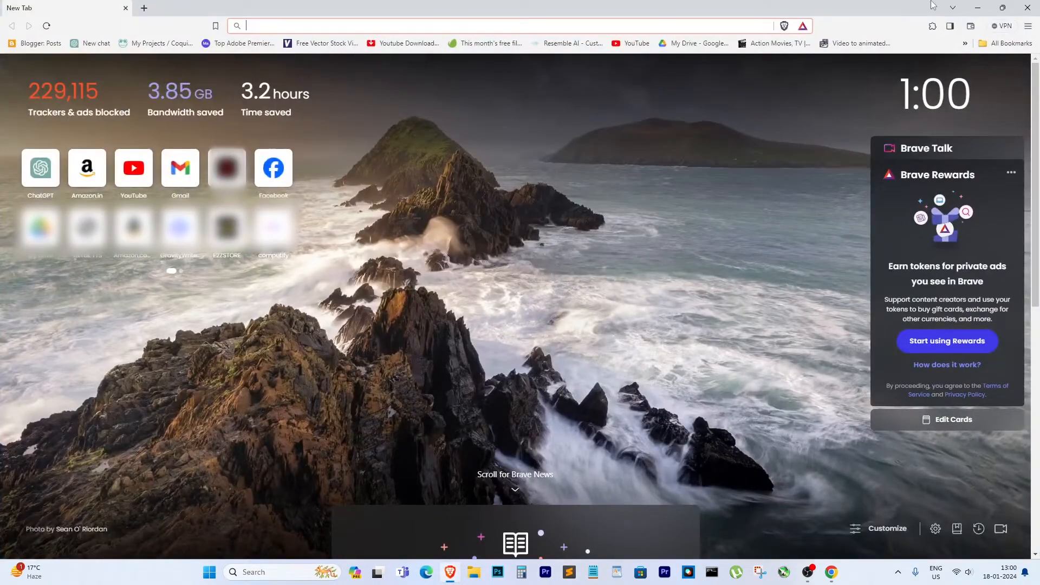
# - Close the Brave window showing the New Tab page, returning to the desktop
pyautogui.click(977, 8)
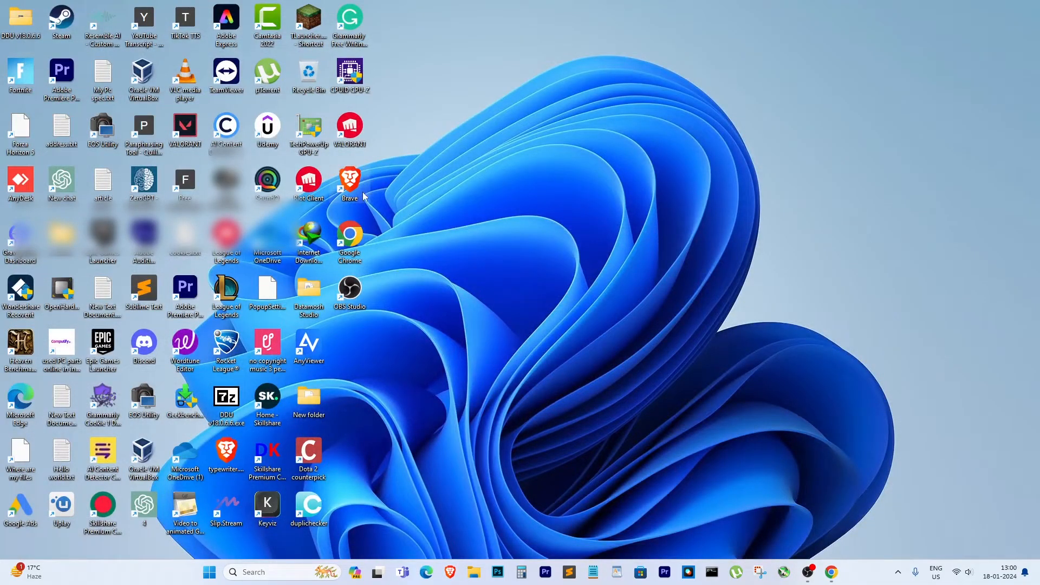